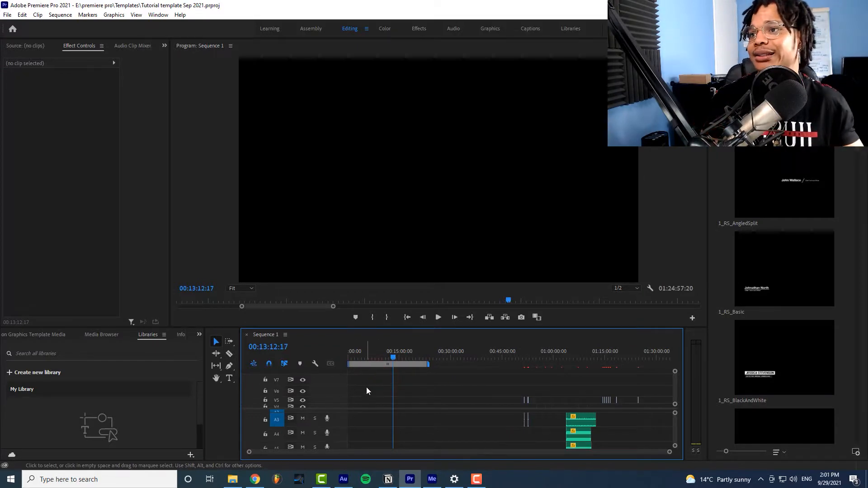
pyautogui.moveTo(427, 416)
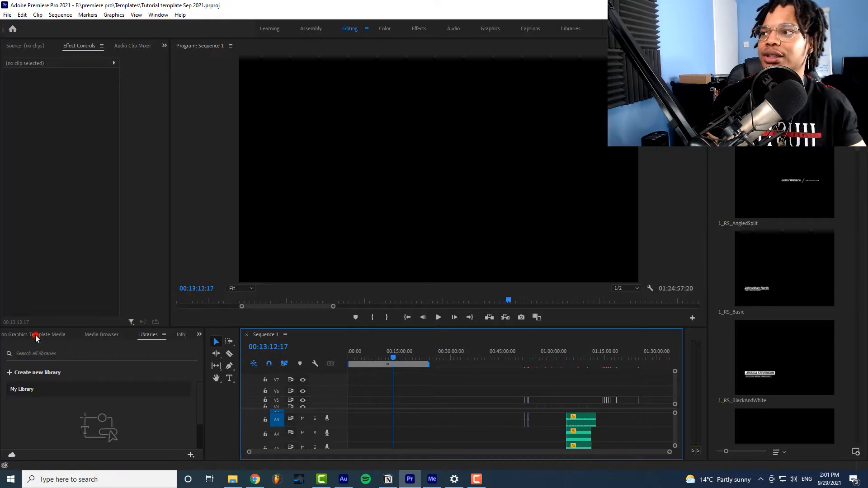
# Place the HOW TO CREATE talking-head clip from the Project panel onto Sequence 1.
pyautogui.click(199, 334)
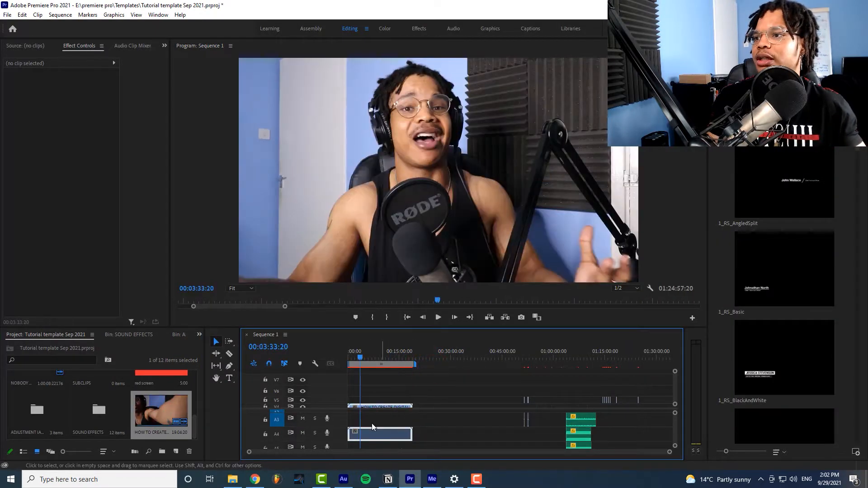
pyautogui.click(379, 419)
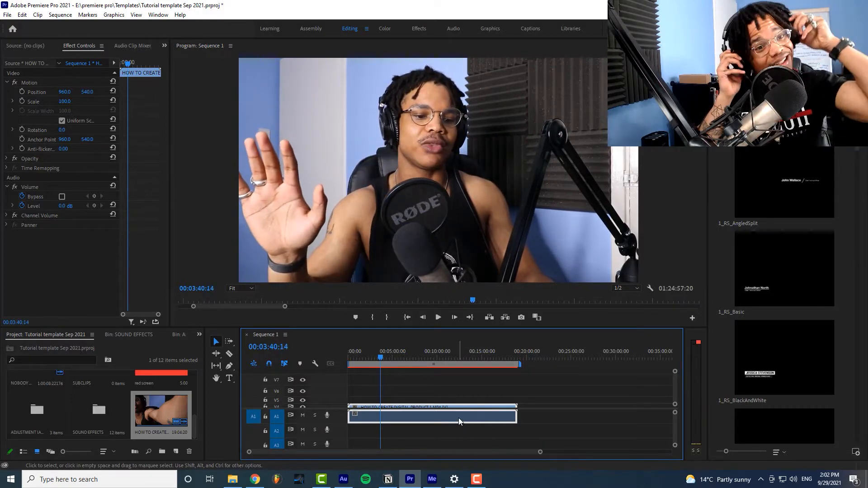
pyautogui.moveTo(459, 421)
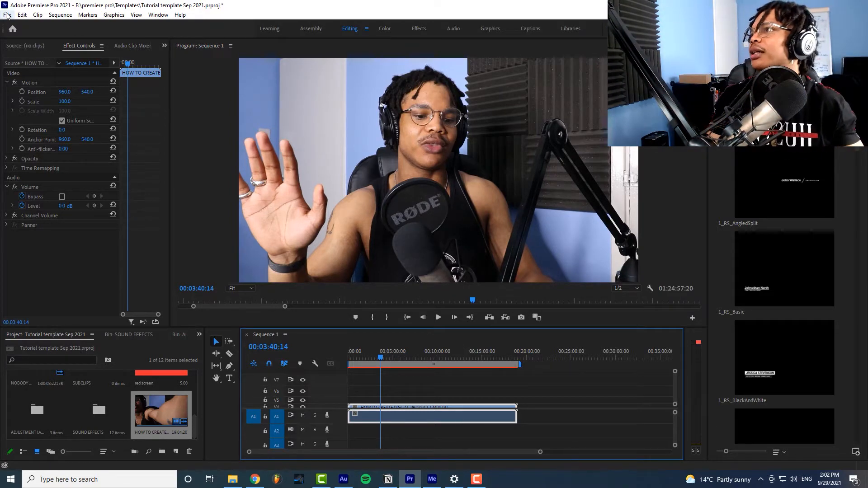
# Export the sequence with the Waveform Audio preset as CREATE DIGITAL TEST PRE.wav.
pyautogui.click(7, 14)
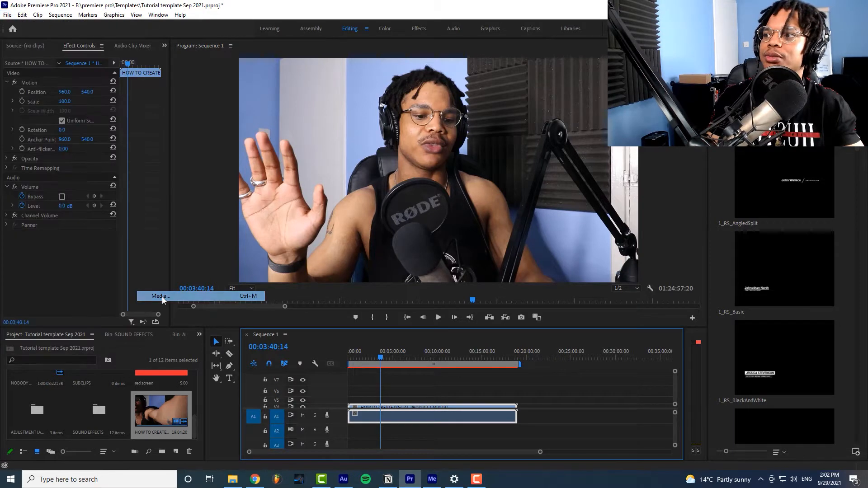
pyautogui.click(160, 296)
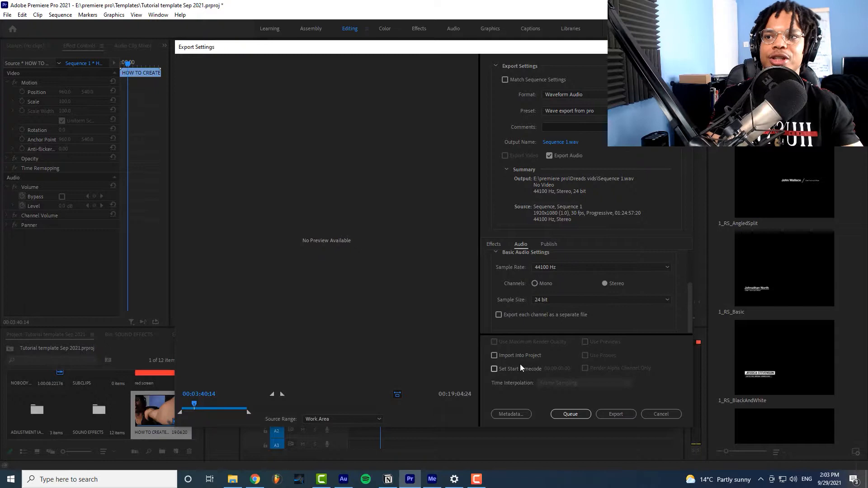
pyautogui.moveTo(560, 142)
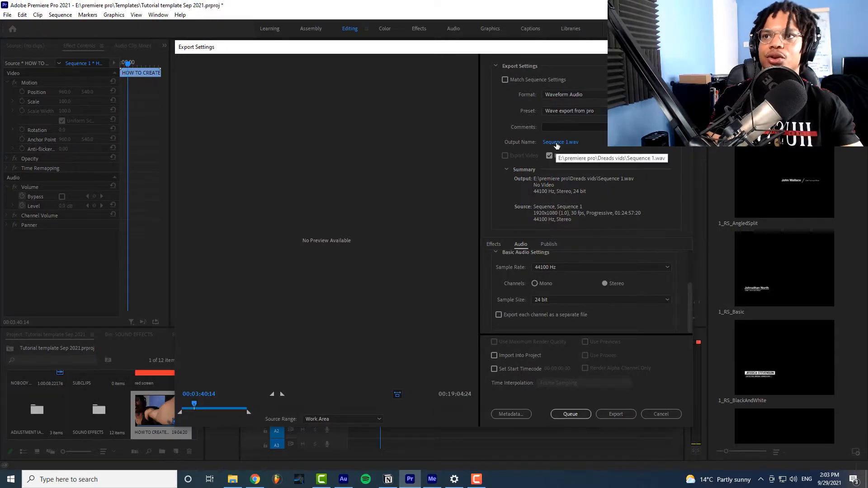
pyautogui.click(559, 142)
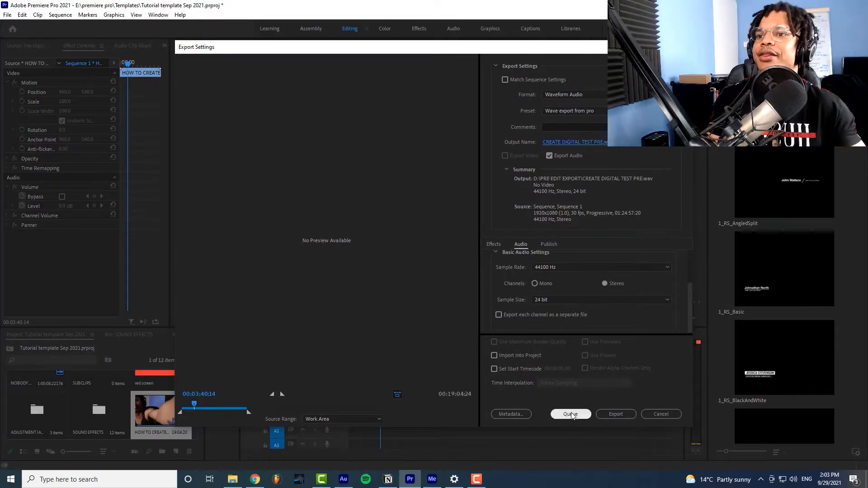
pyautogui.click(615, 414)
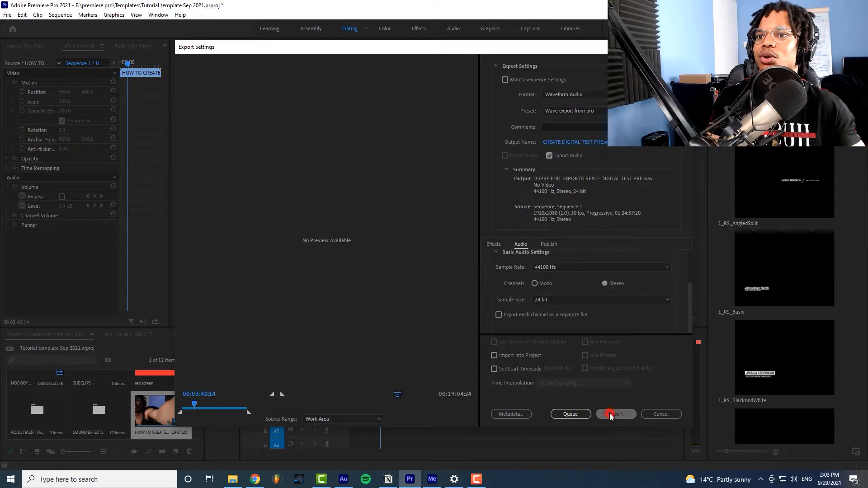
# Open CREATE DIGITAL TEST PRE.wav in Audition and choose the Delete Silence diagnostic.
pyautogui.click(615, 414)
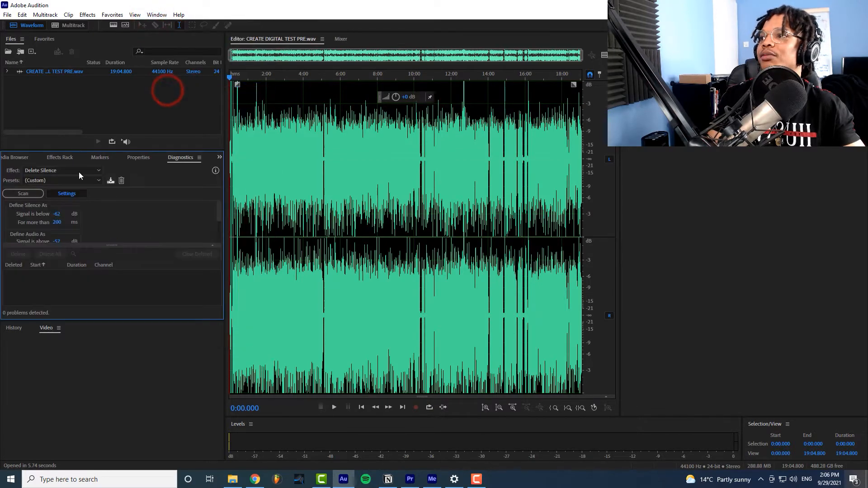
pyautogui.click(23, 193)
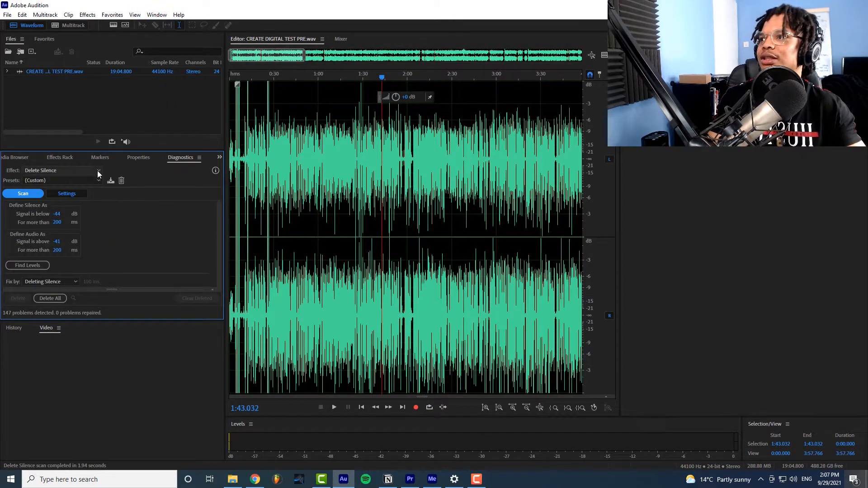
pyautogui.click(62, 170)
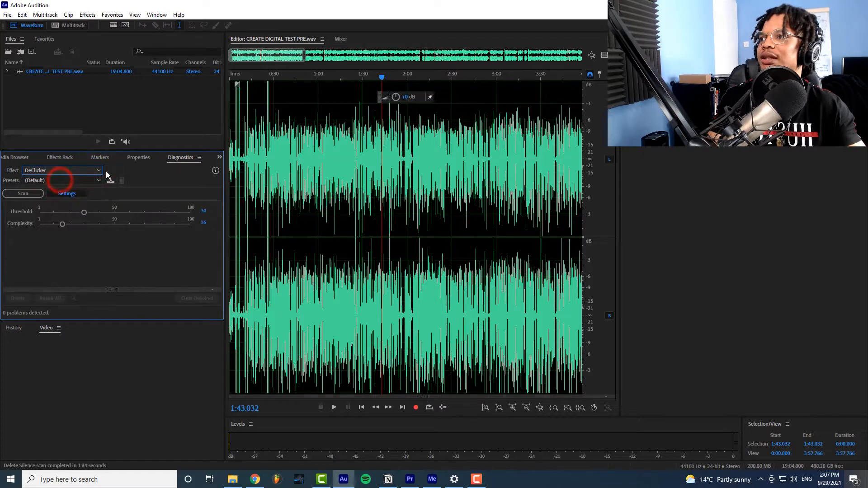
pyautogui.click(61, 170)
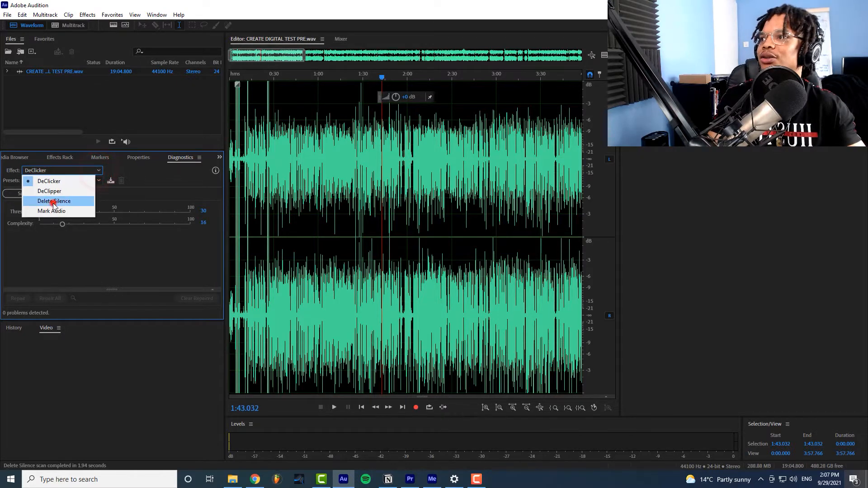
pyautogui.click(53, 200)
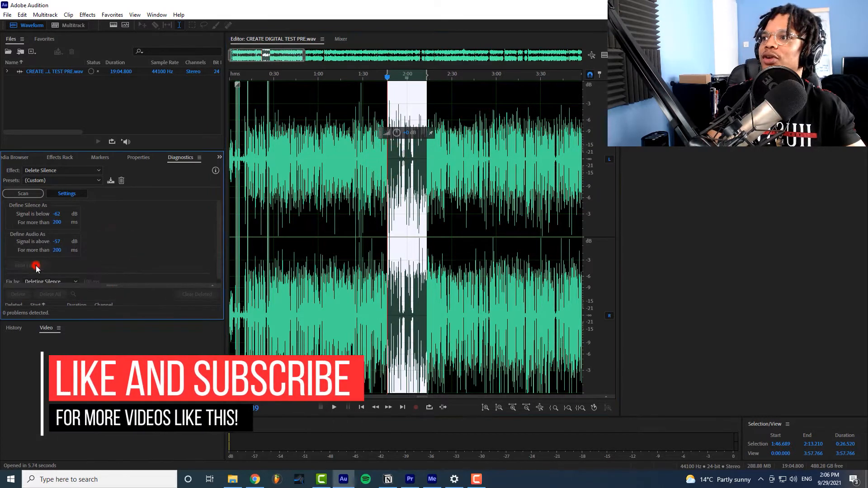
# Run Find Levels to set thresholds, then Scan to detect 147 silent passages.
pyautogui.click(27, 265)
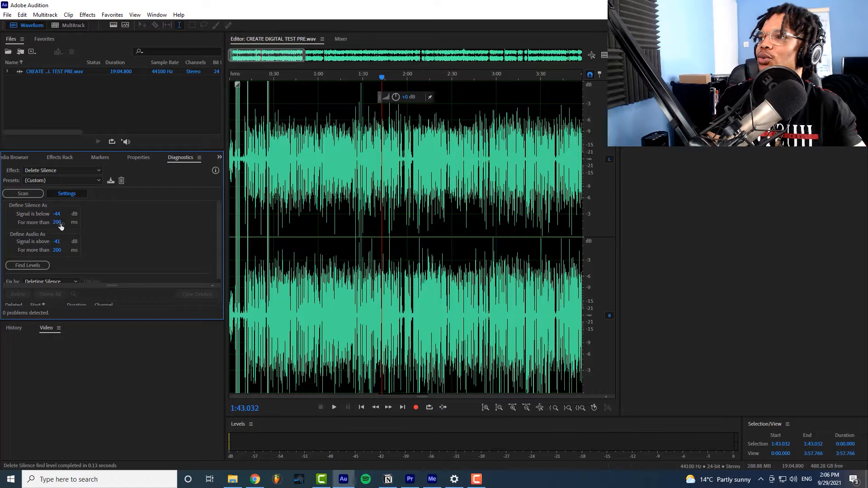
pyautogui.moveTo(60, 239)
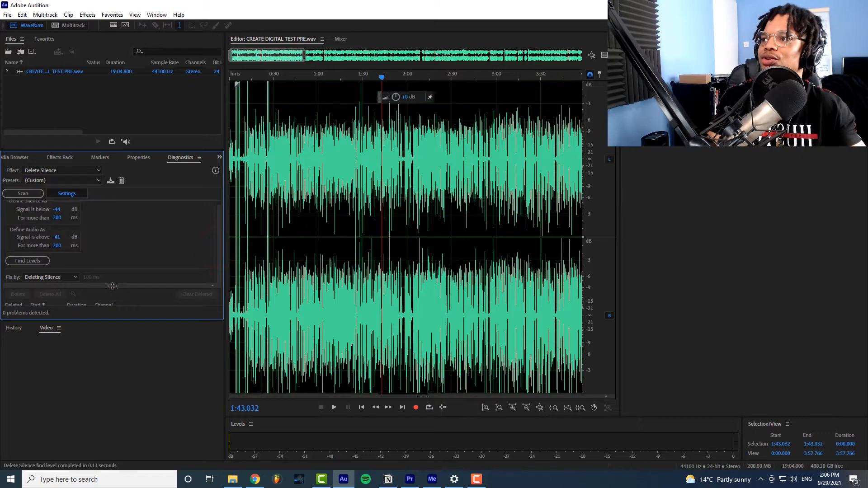
pyautogui.click(23, 193)
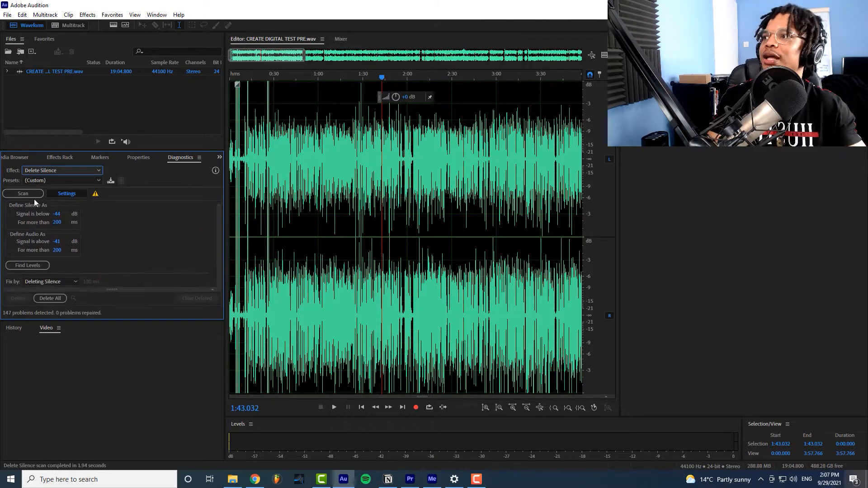
# Show the Scan results list and preview a detected silence in the waveform.
pyautogui.click(22, 193)
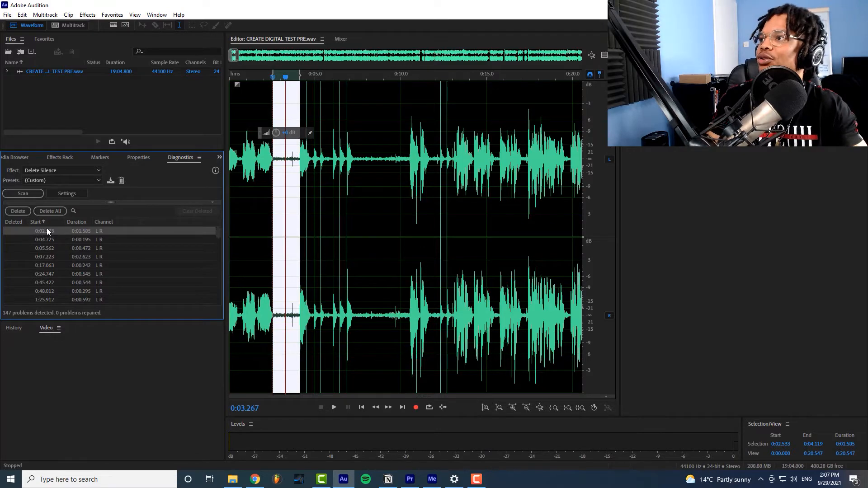
pyautogui.click(45, 282)
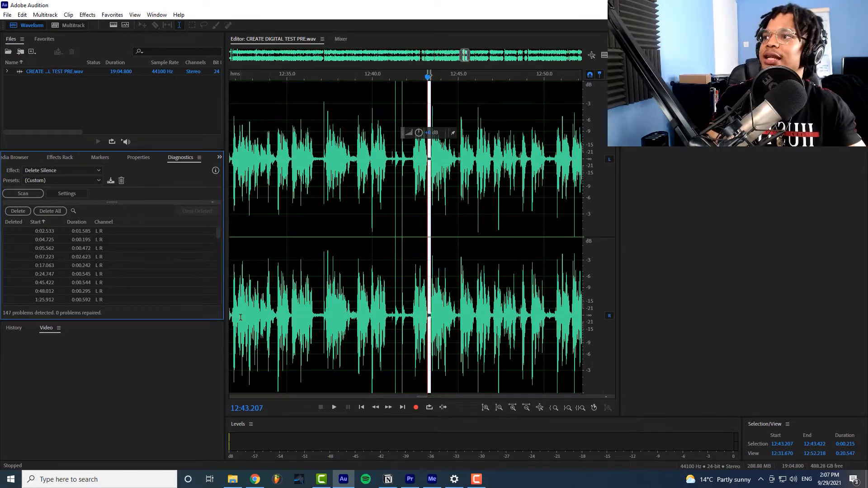
# Select the detected silent passages and create markers from them.
pyautogui.click(45, 248)
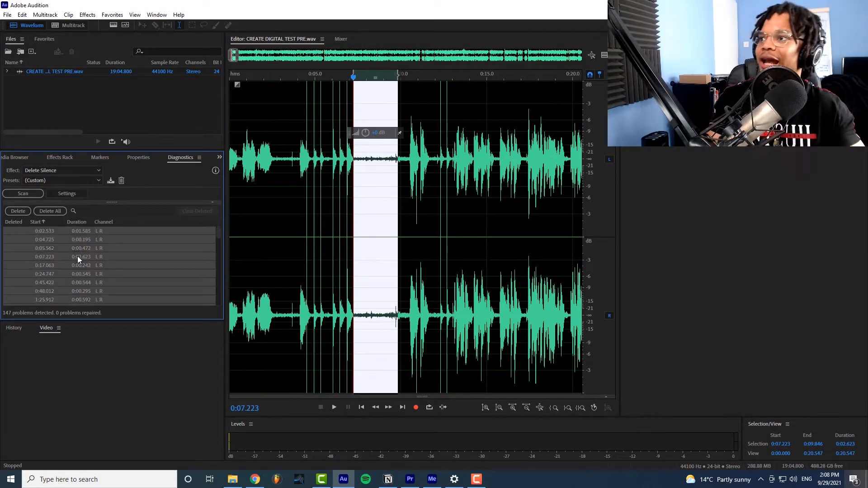
pyautogui.rightClick(77, 261)
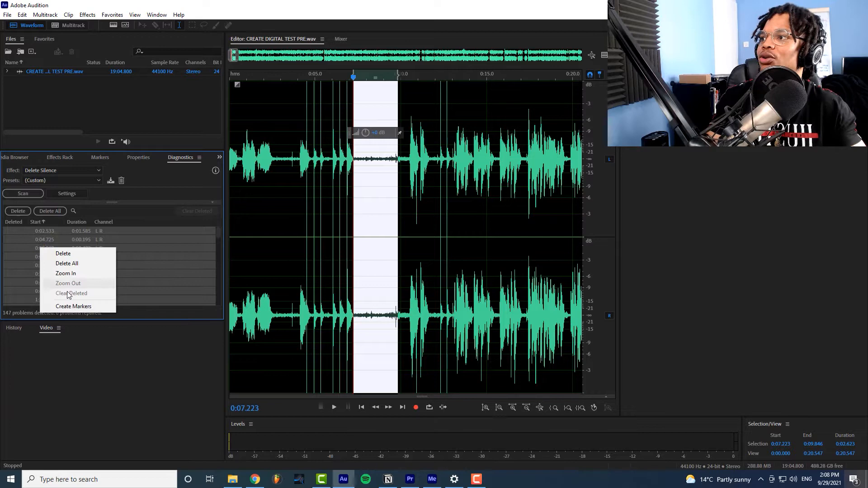
pyautogui.click(73, 306)
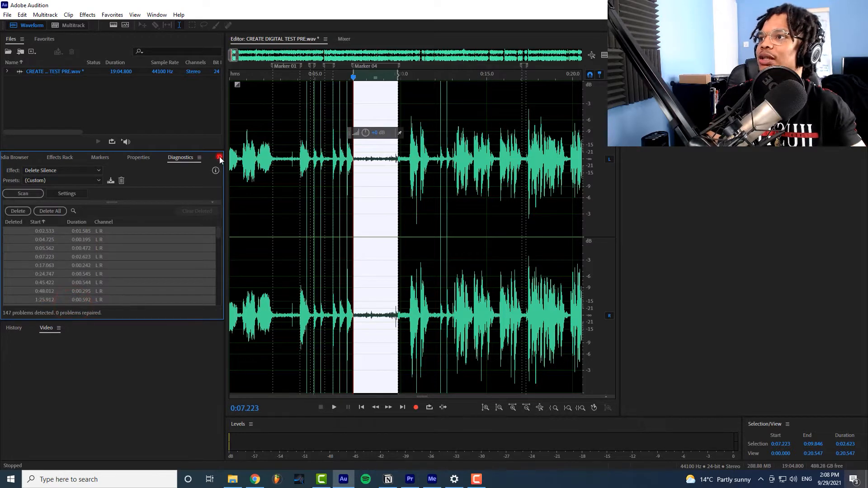
# Select all markers in the Markers panel and change their type to Subclip.
pyautogui.click(101, 157)
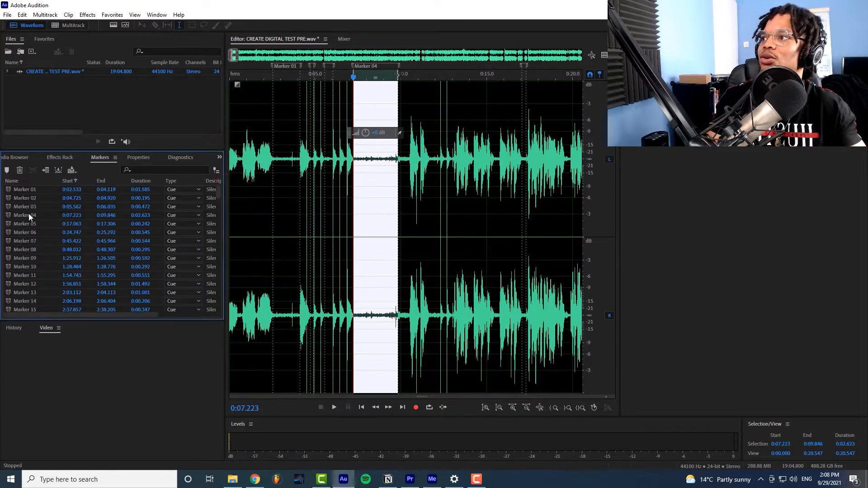
pyautogui.click(24, 215)
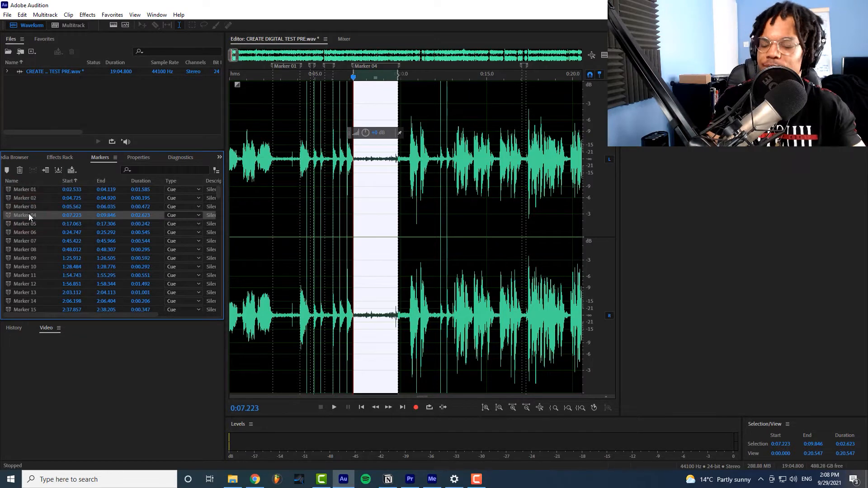
pyautogui.rightClick(28, 214)
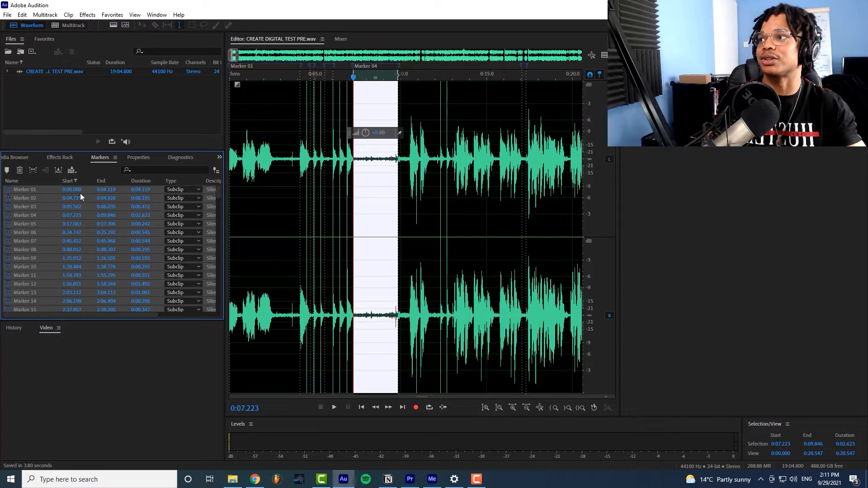
pyautogui.click(71, 189)
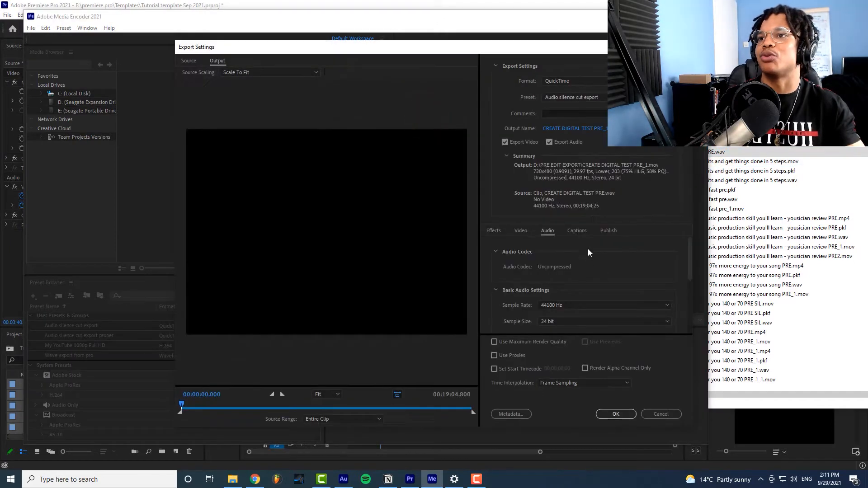
# Confirm the Audio silence cut export preset at 44100 Hz, 24-bit stereo.
pyautogui.click(506, 87)
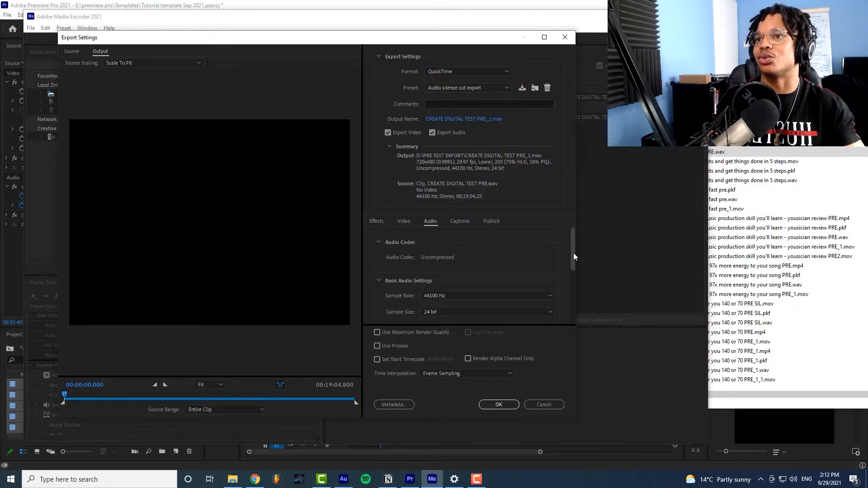
pyautogui.scroll(-3)
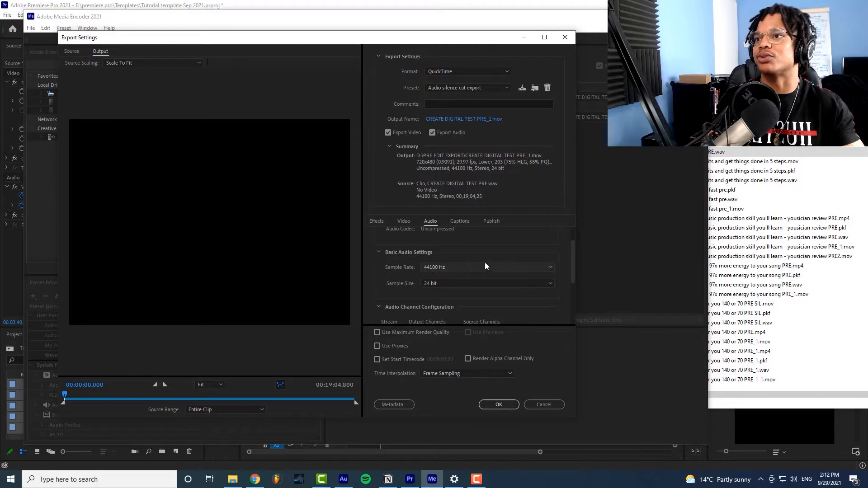
pyautogui.moveTo(449, 284)
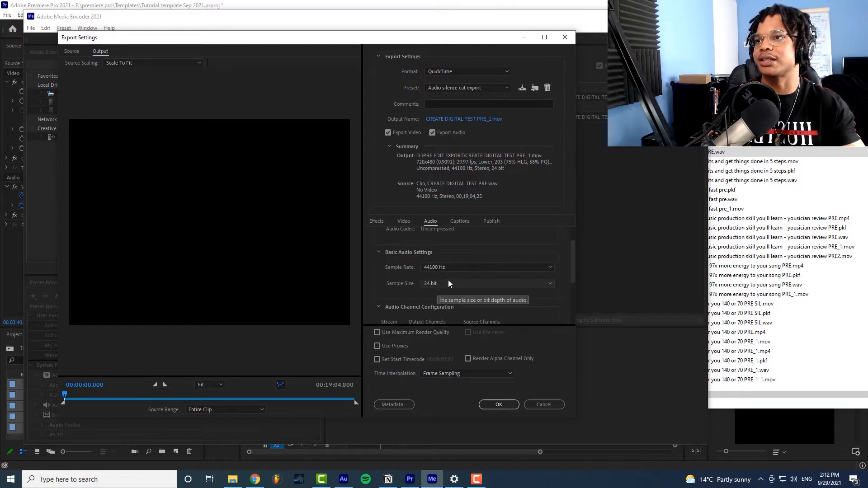
pyautogui.moveTo(575, 286)
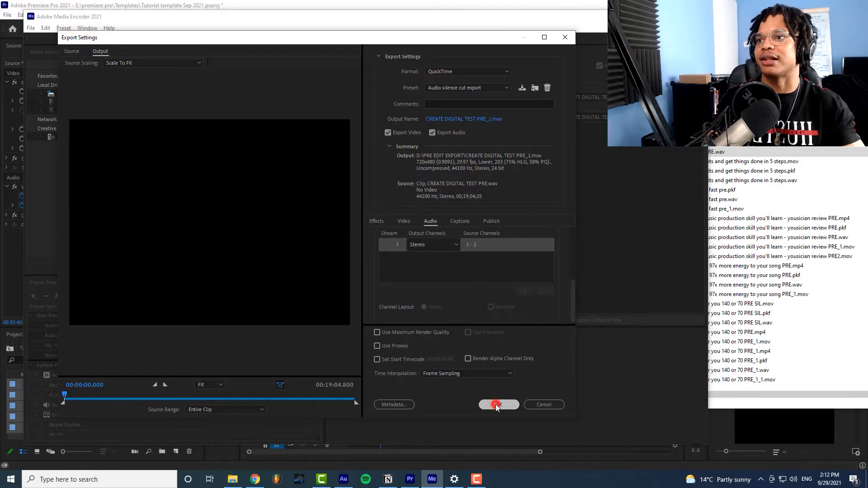
pyautogui.click(497, 405)
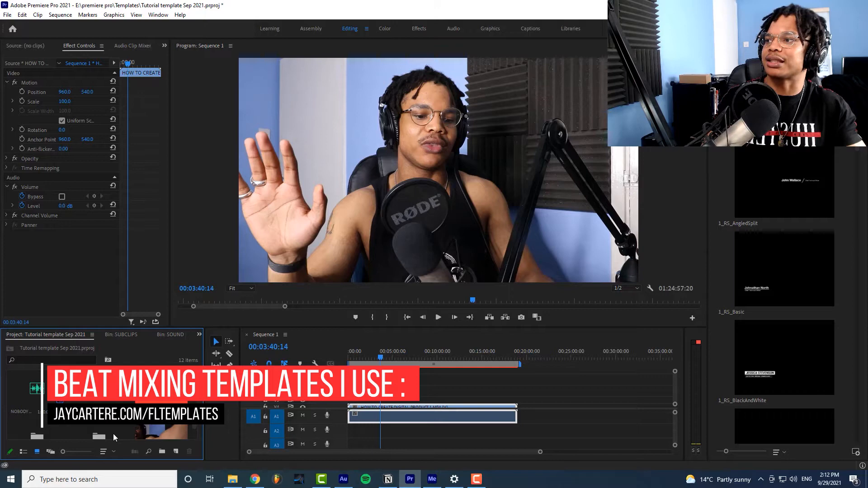
# Import CREATE DIGITAL TEST PRE_1.mov into the SUBCLIPS bin and select its subclips.
pyautogui.click(120, 334)
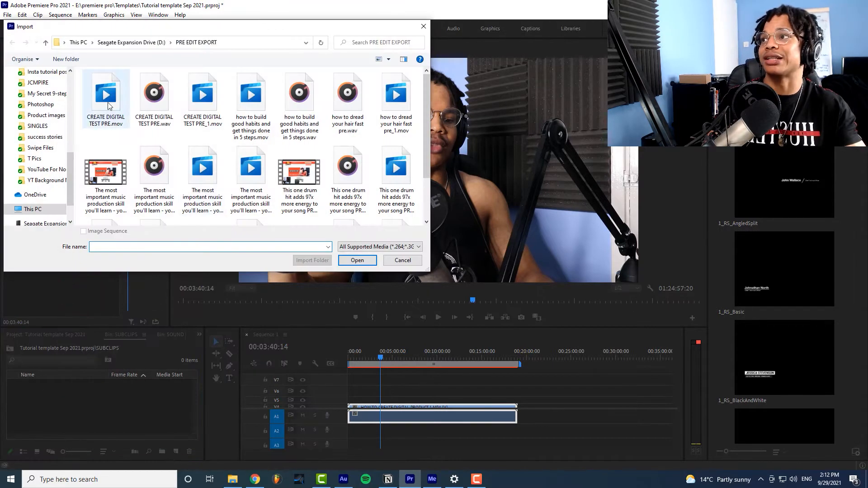
pyautogui.click(203, 94)
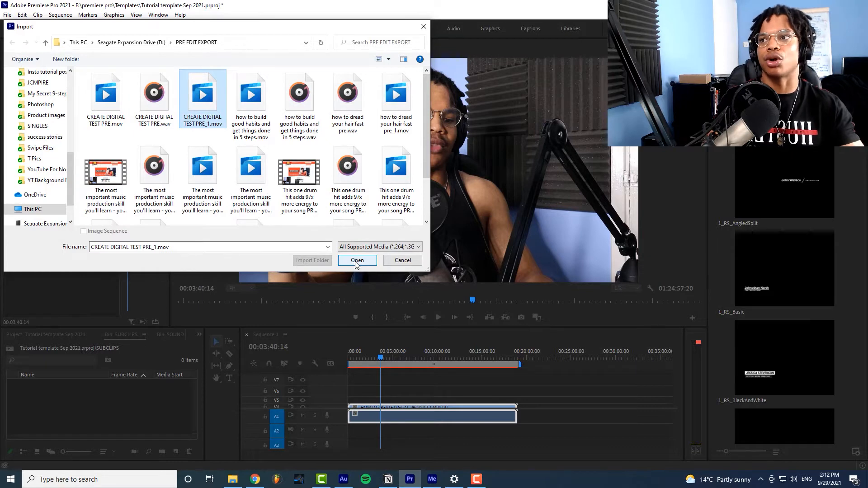
pyautogui.click(358, 261)
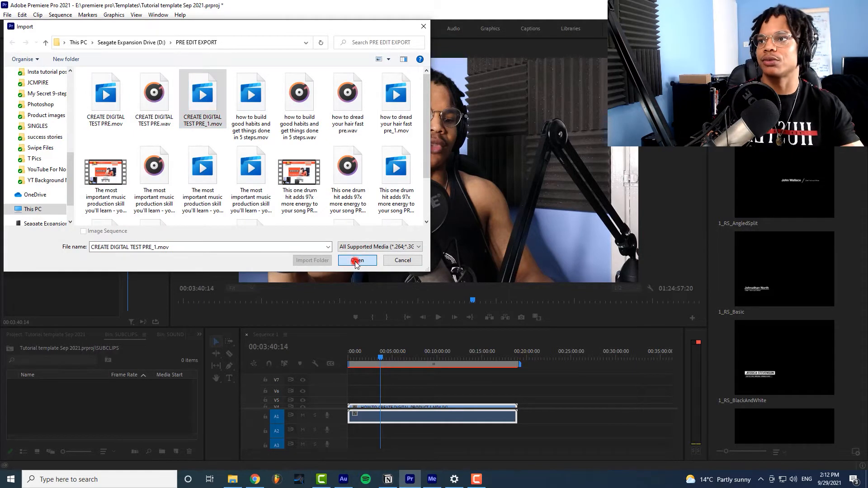
pyautogui.click(357, 261)
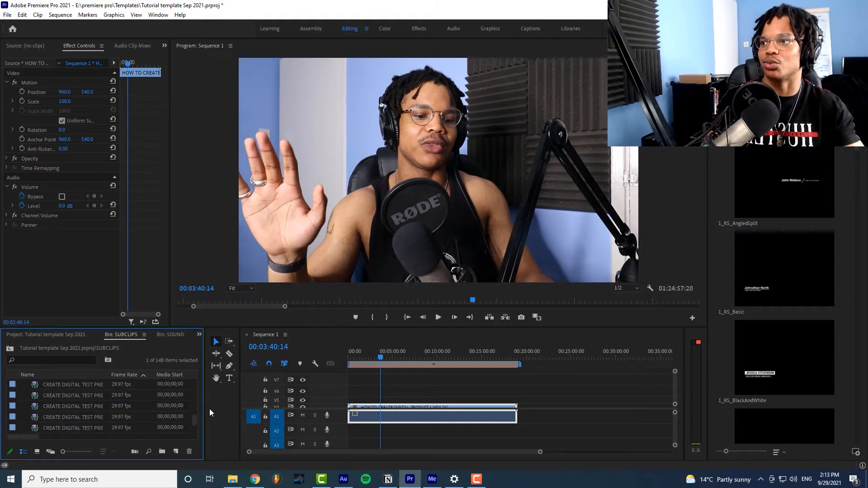
pyautogui.click(72, 384)
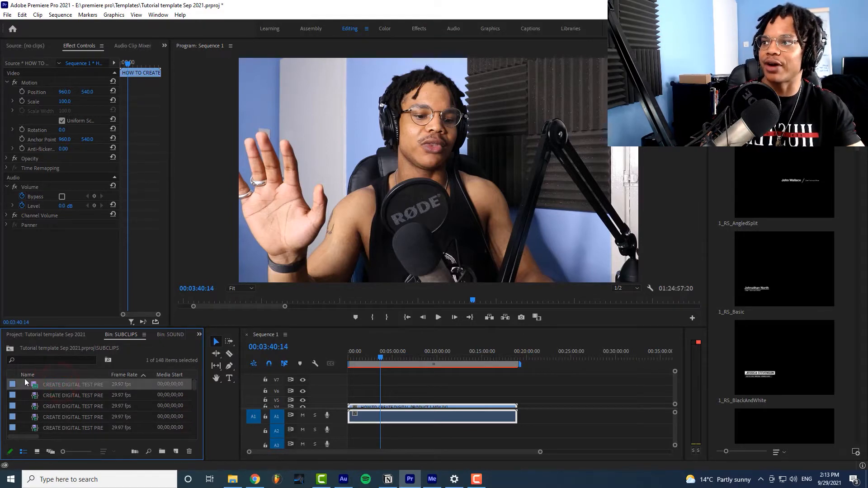
pyautogui.moveTo(33, 385)
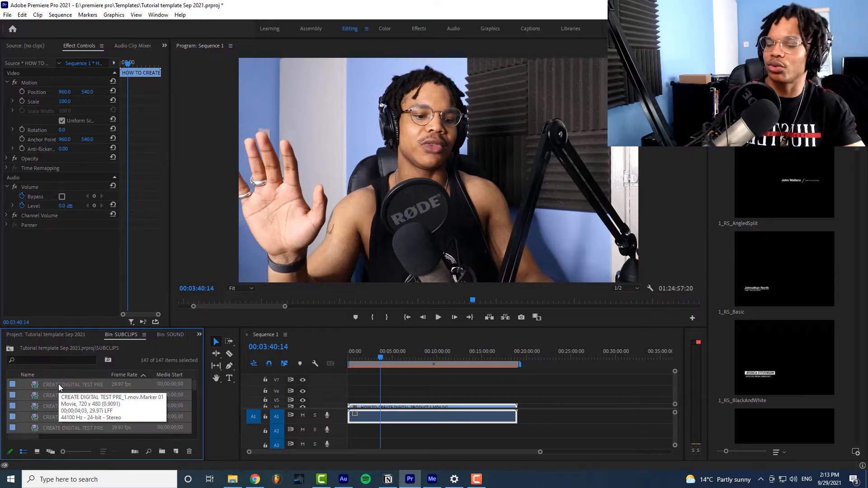
# Create one combined multicam source sequence from all the selected subclips.
pyautogui.click(37, 15)
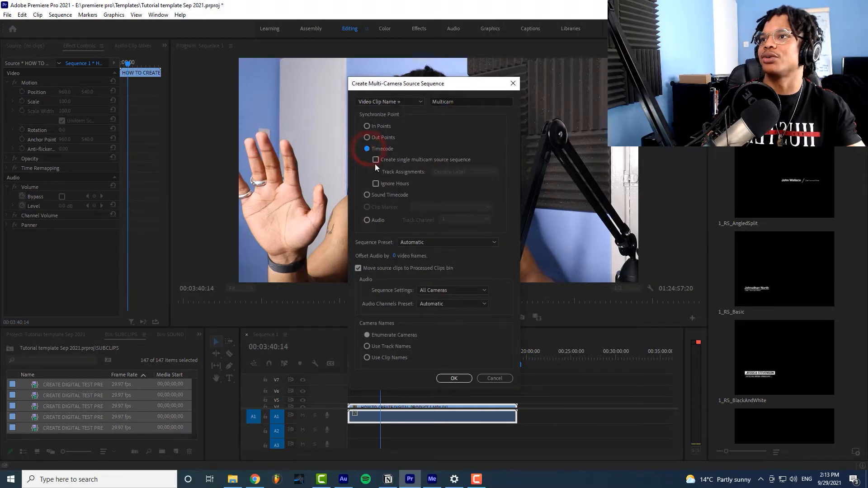
pyautogui.click(375, 160)
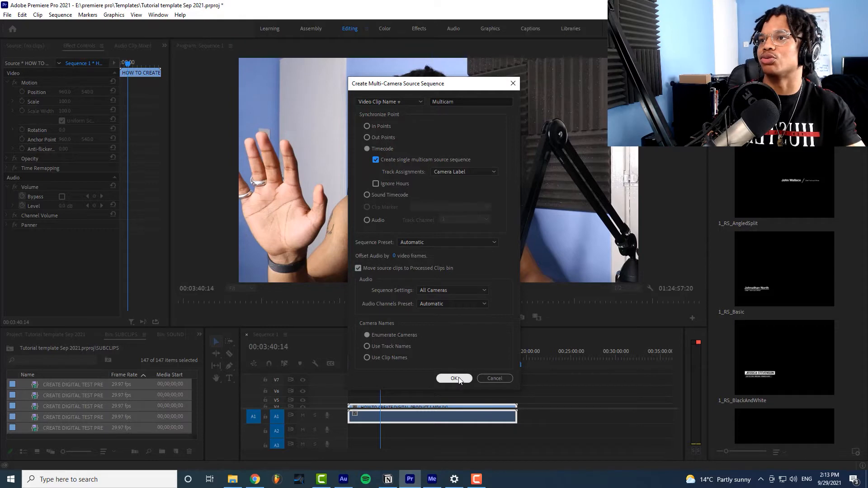
pyautogui.click(454, 378)
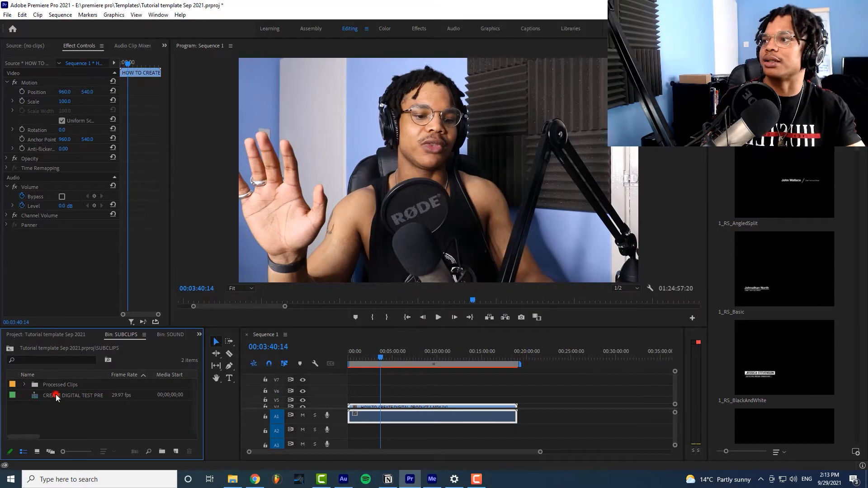
# Open the multicam source sequence and add 6 video and 6 audio tracks.
pyautogui.doubleClick(72, 395)
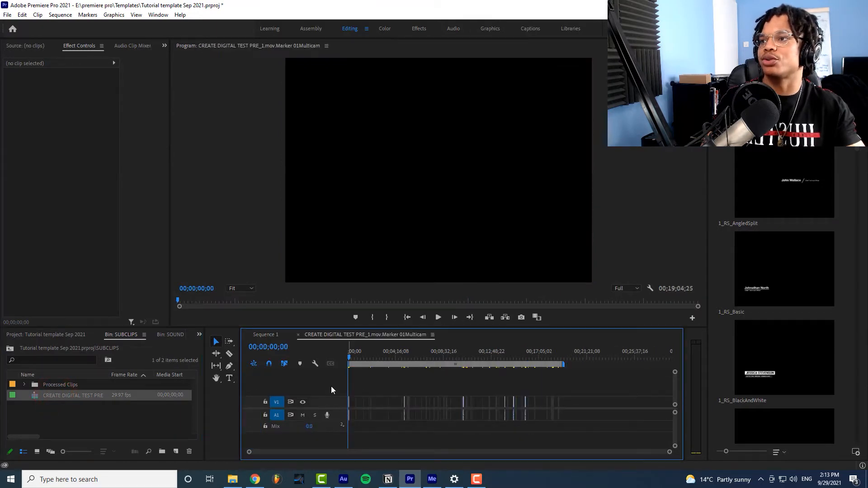
pyautogui.moveTo(289, 395)
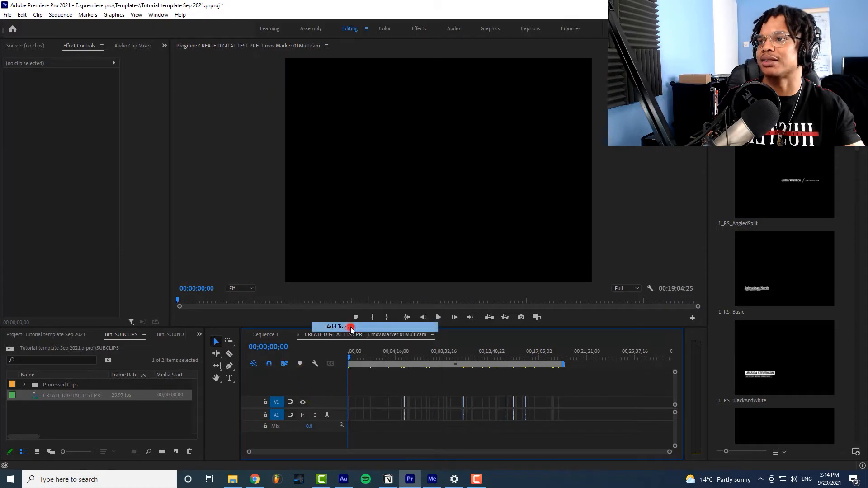
pyautogui.click(335, 326)
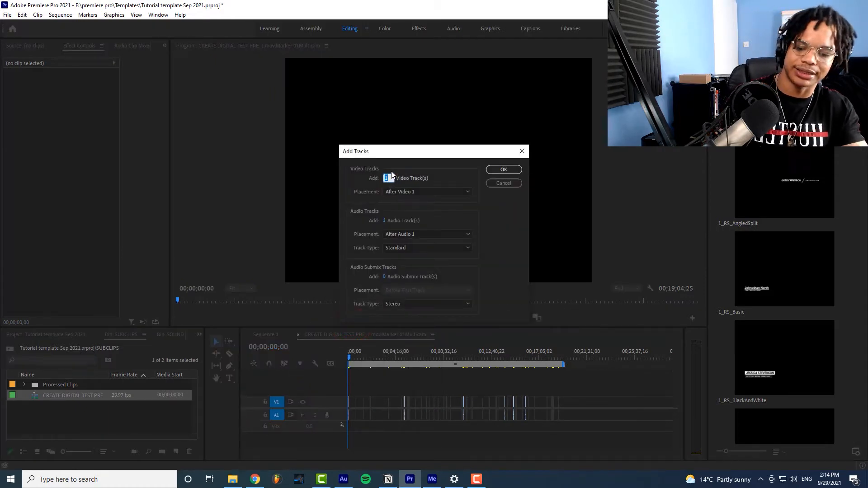
pyautogui.click(386, 220)
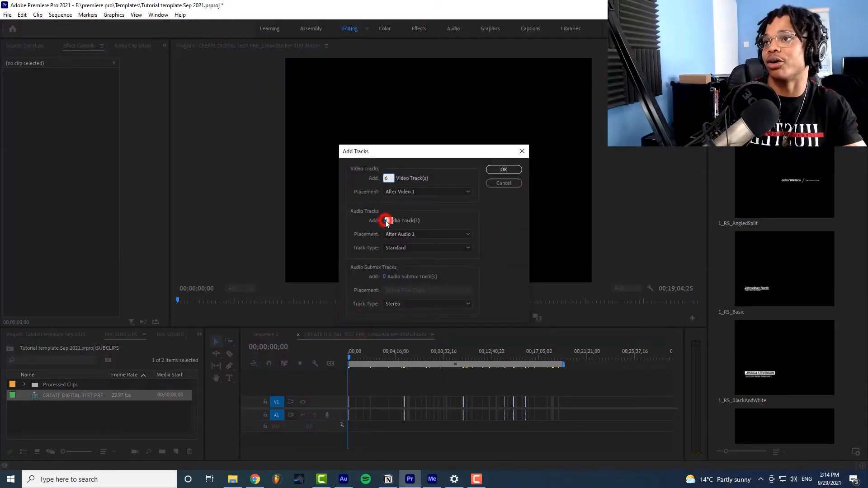
pyautogui.click(388, 220)
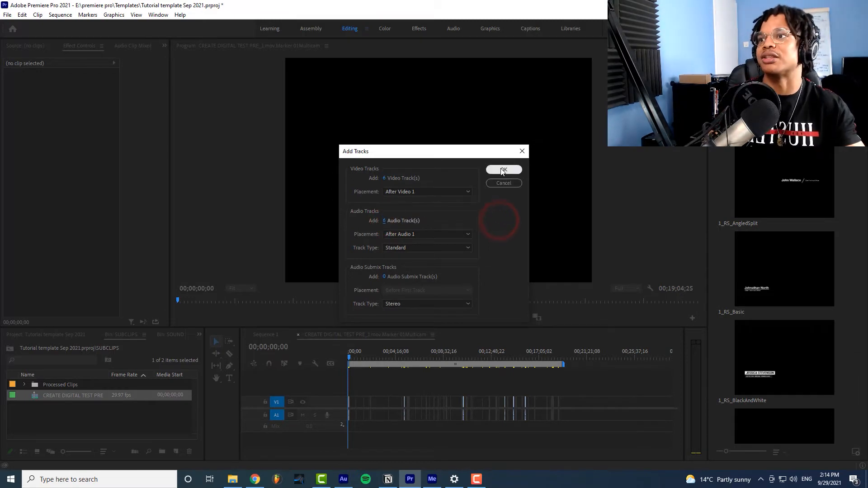
pyautogui.click(503, 170)
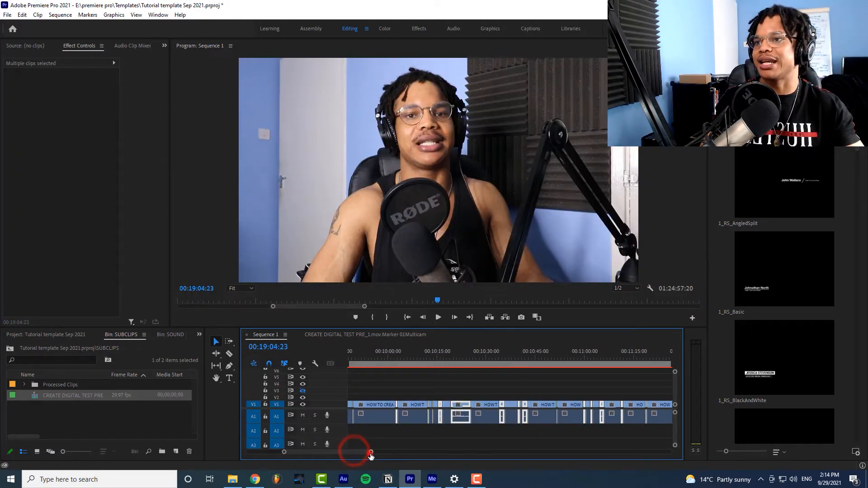
# Delete the Processed Clips and multicam sequence from the SUBCLIPS bin, confirming the warning.
pyautogui.moveTo(371, 452); pyautogui.dragTo(499, 452)
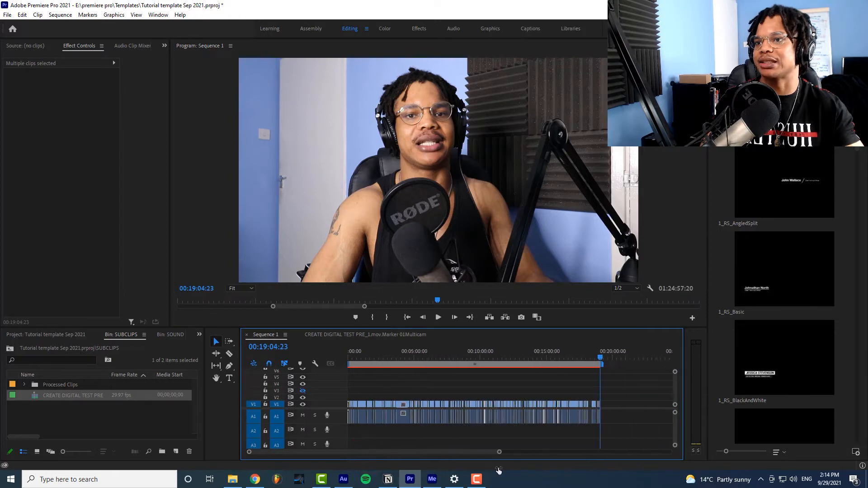
pyautogui.click(386, 352)
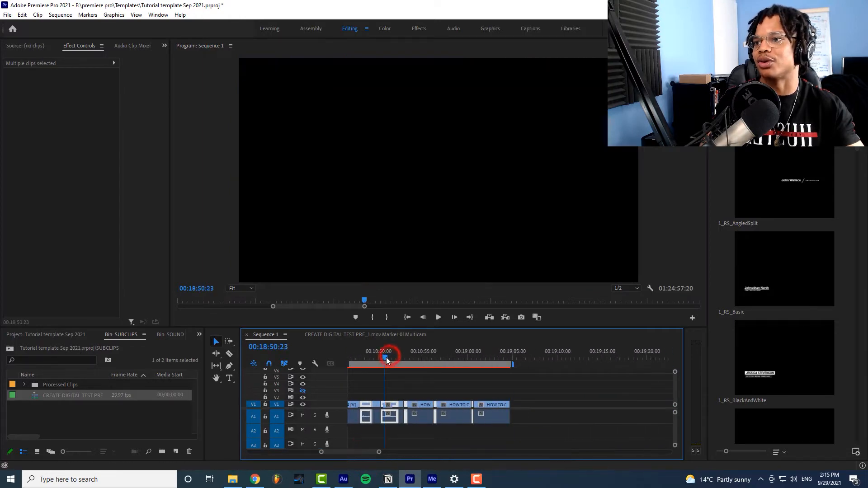
pyautogui.click(437, 316)
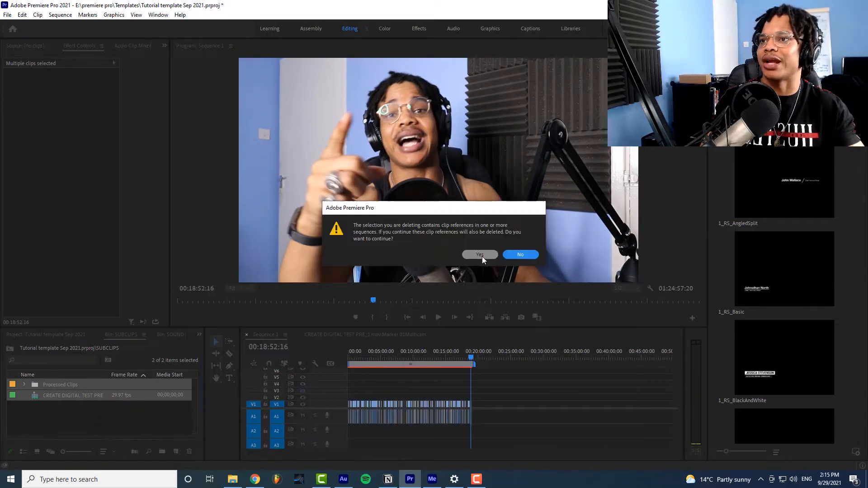
pyautogui.click(479, 255)
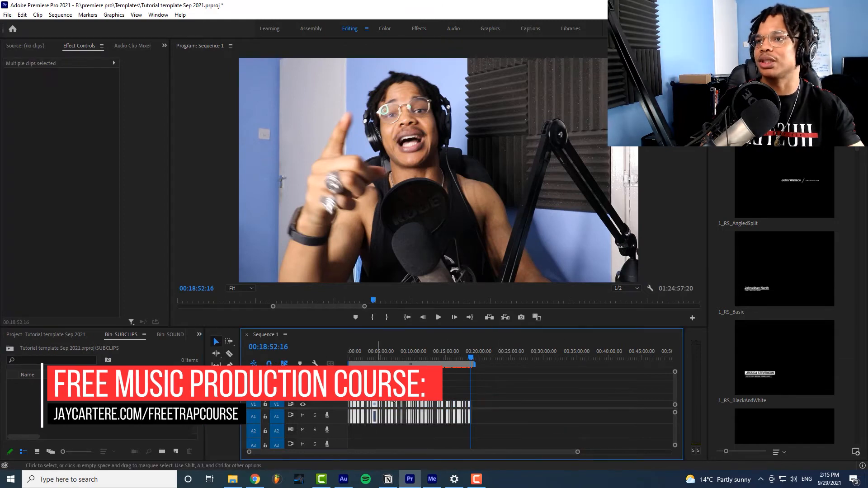
# Apply Sequence > Close Gap so the talking clips join back to back, then review playback.
pyautogui.click(60, 15)
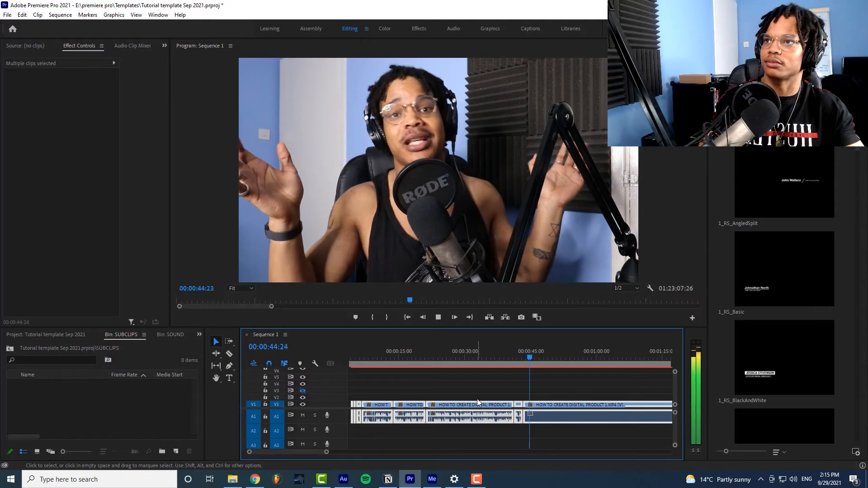
pyautogui.click(525, 358)
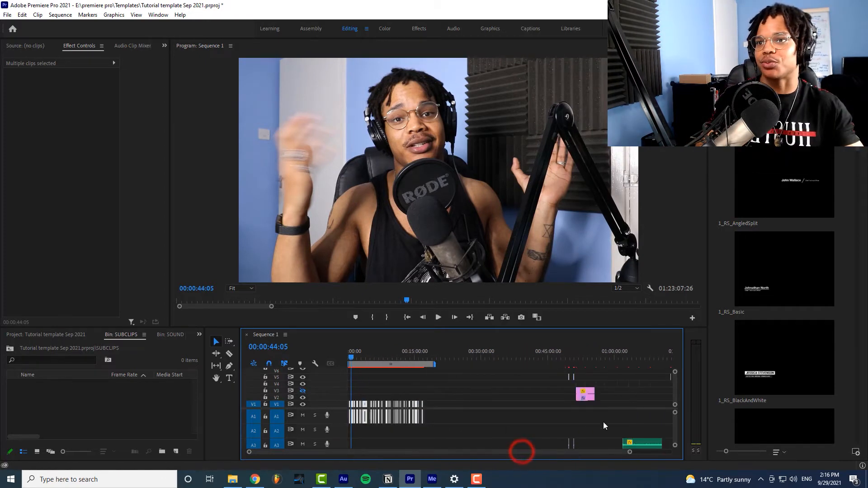
pyautogui.moveTo(371, 354)
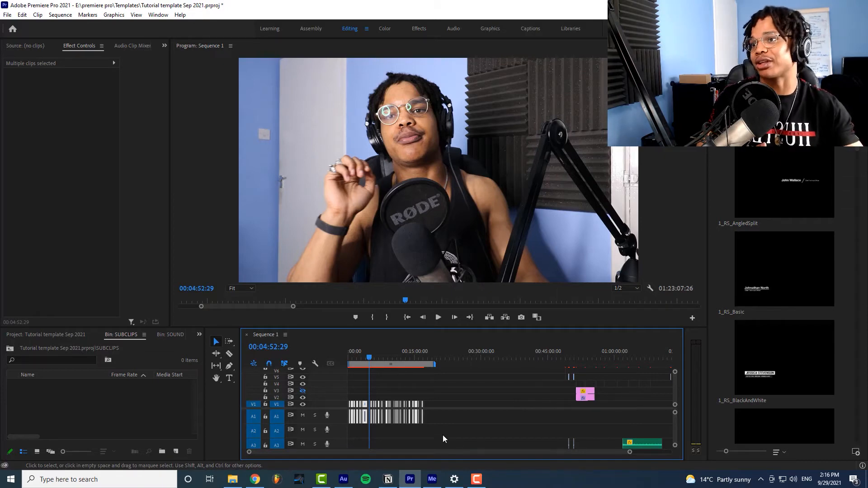
pyautogui.click(457, 423)
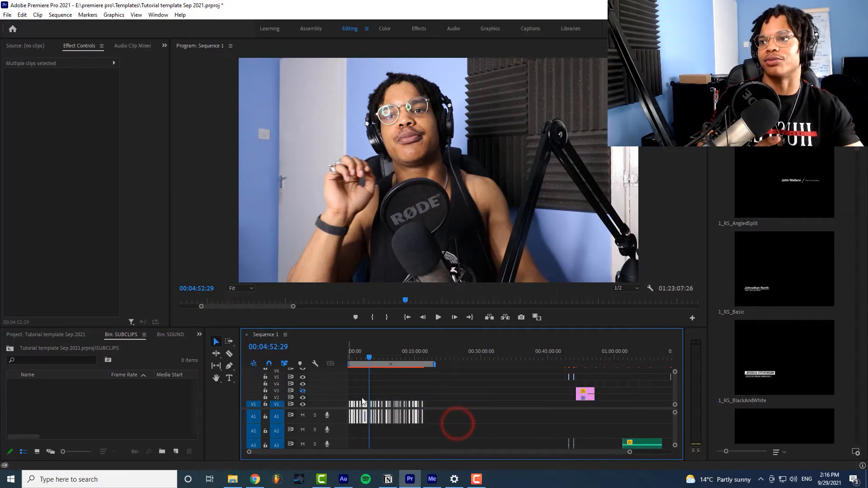